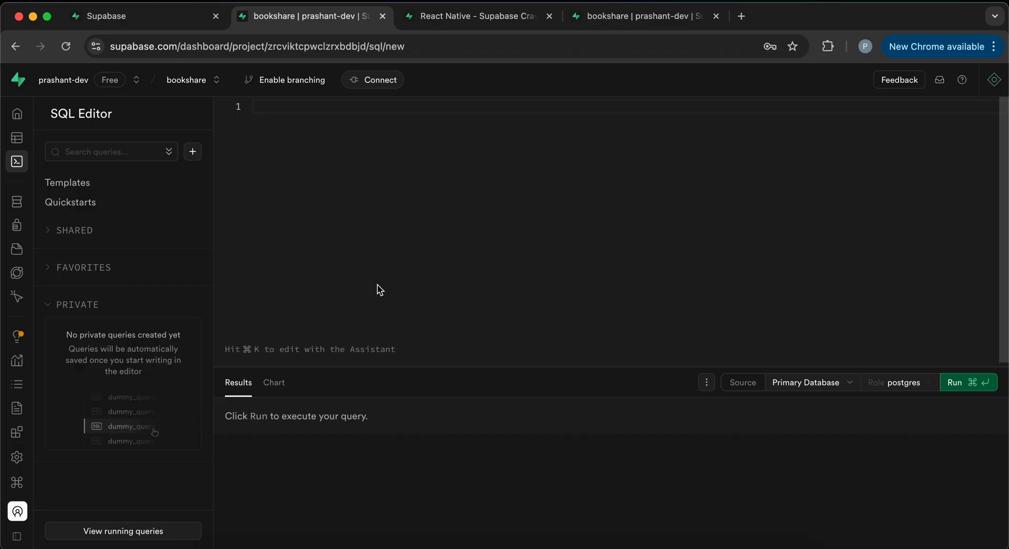
pyautogui.moveTo(17, 161)
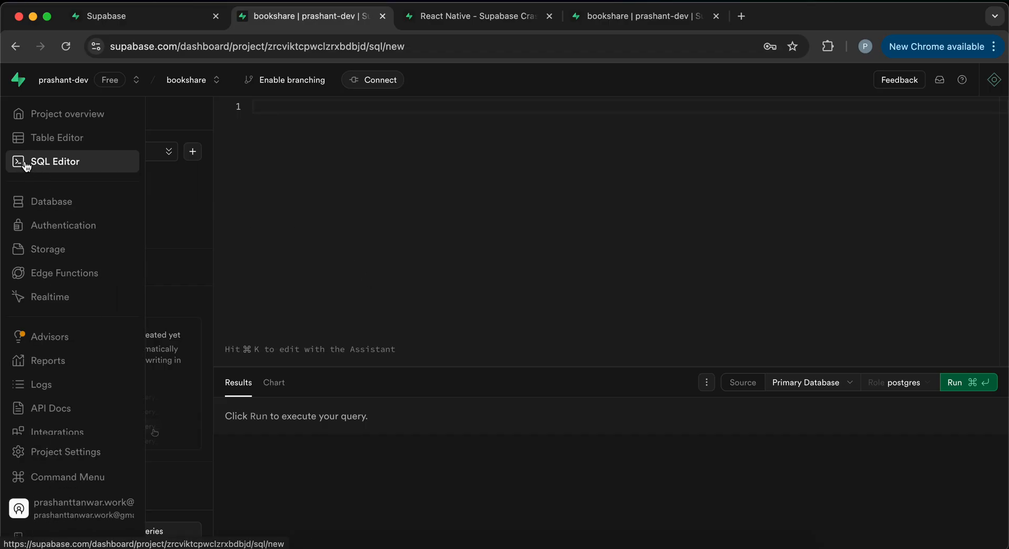
# Check the books table's rows and add-data options, then return to the SQL editor
pyautogui.click(58, 137)
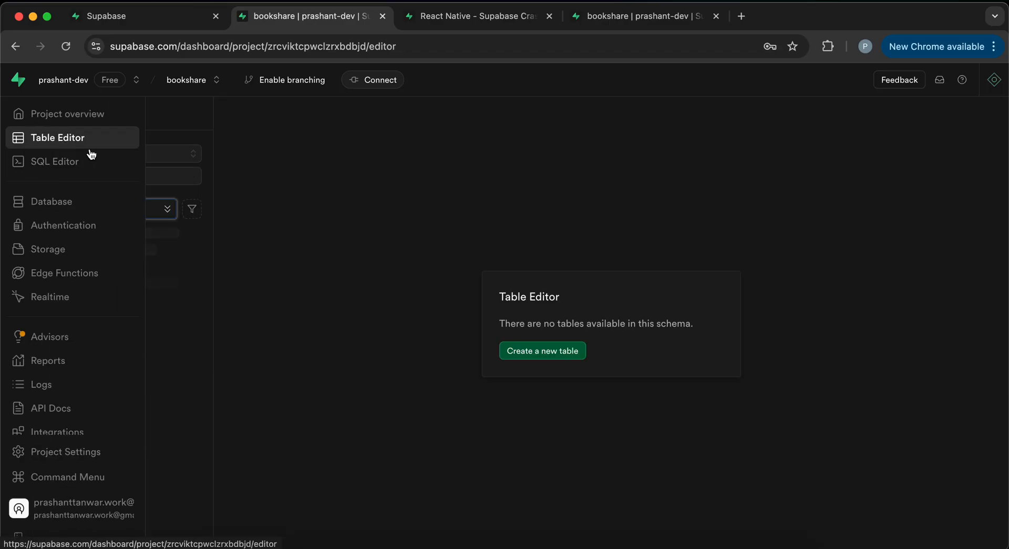
pyautogui.click(77, 233)
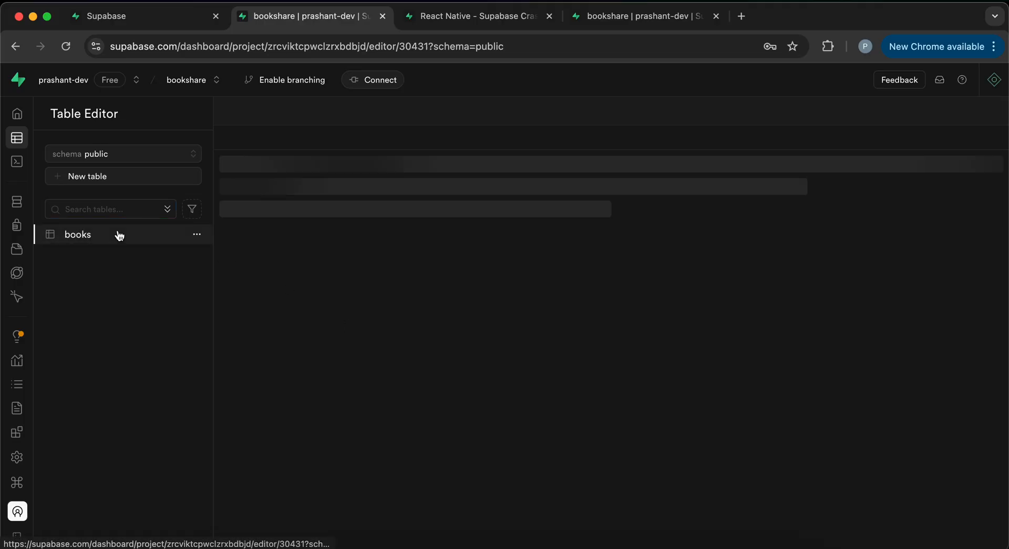
pyautogui.click(77, 233)
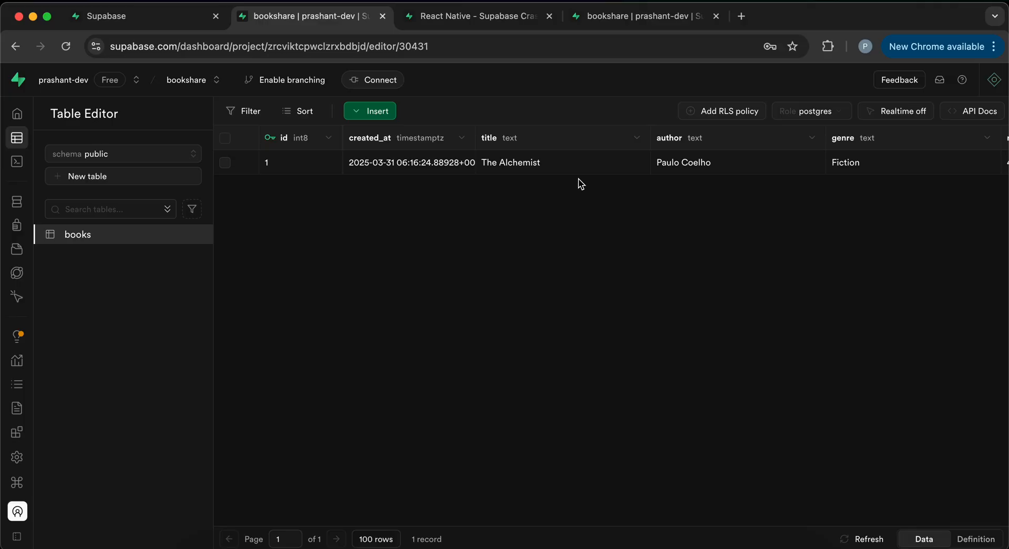
pyautogui.click(370, 111)
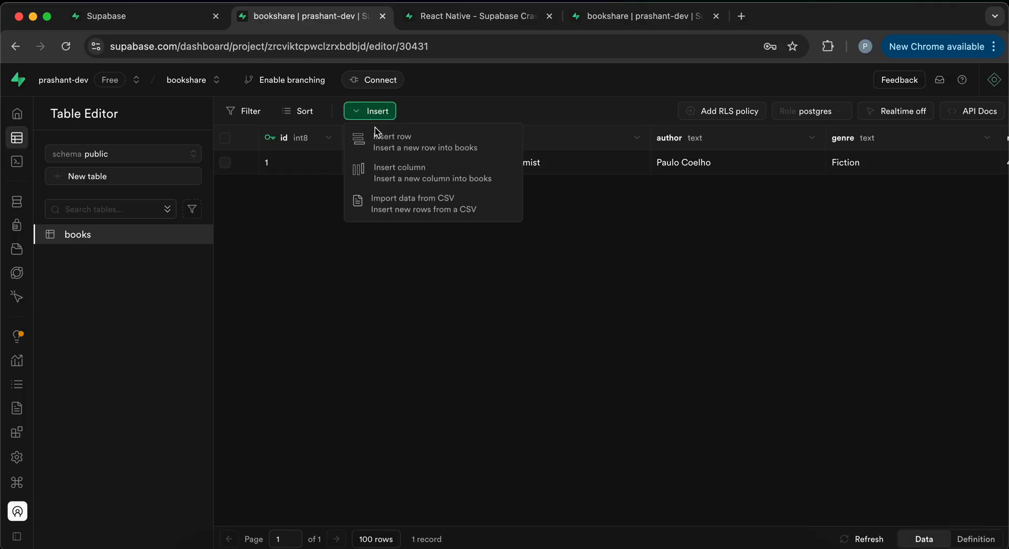
pyautogui.click(496, 356)
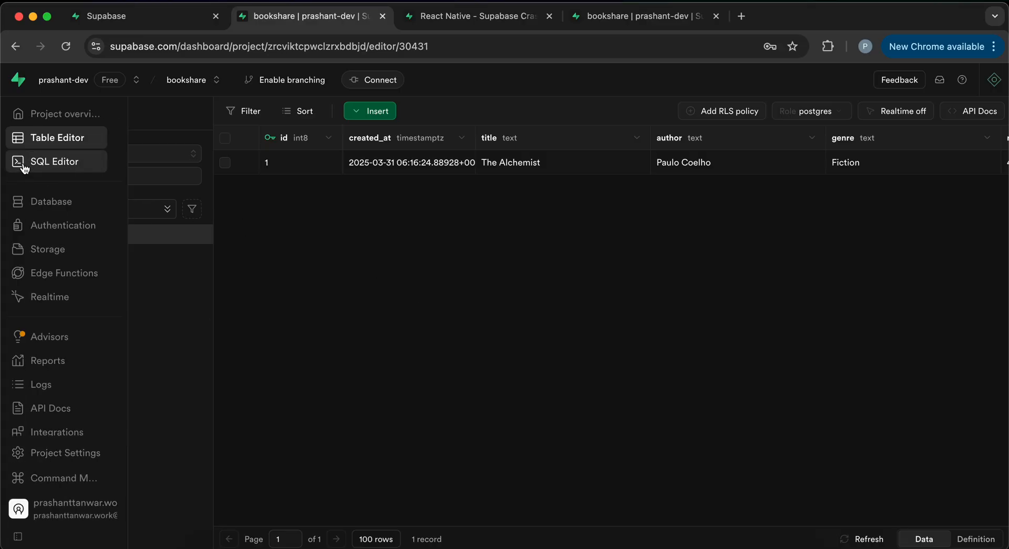
pyautogui.click(54, 162)
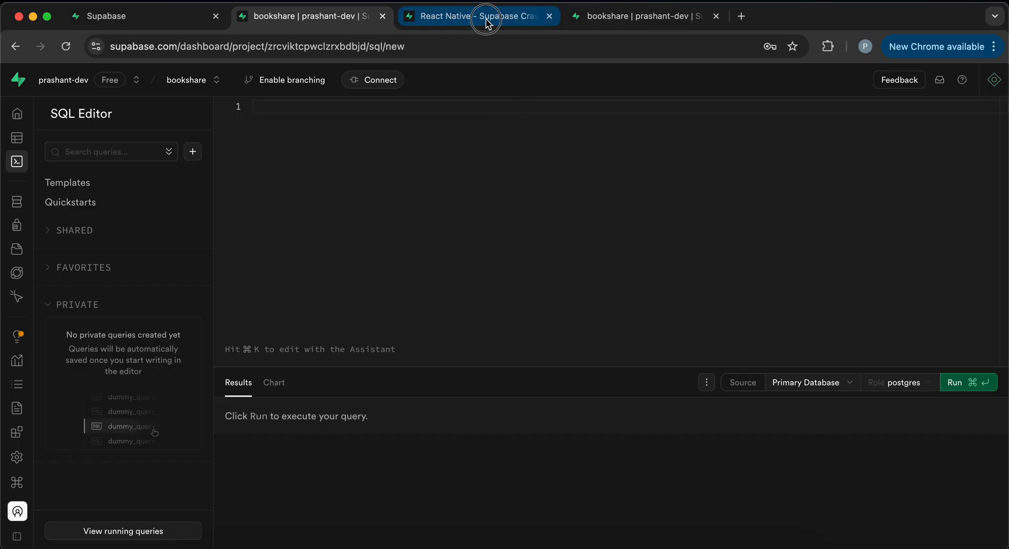
# Copy the INSERT INTO books seeding statement from the Notion Seed Data page
pyautogui.click(479, 16)
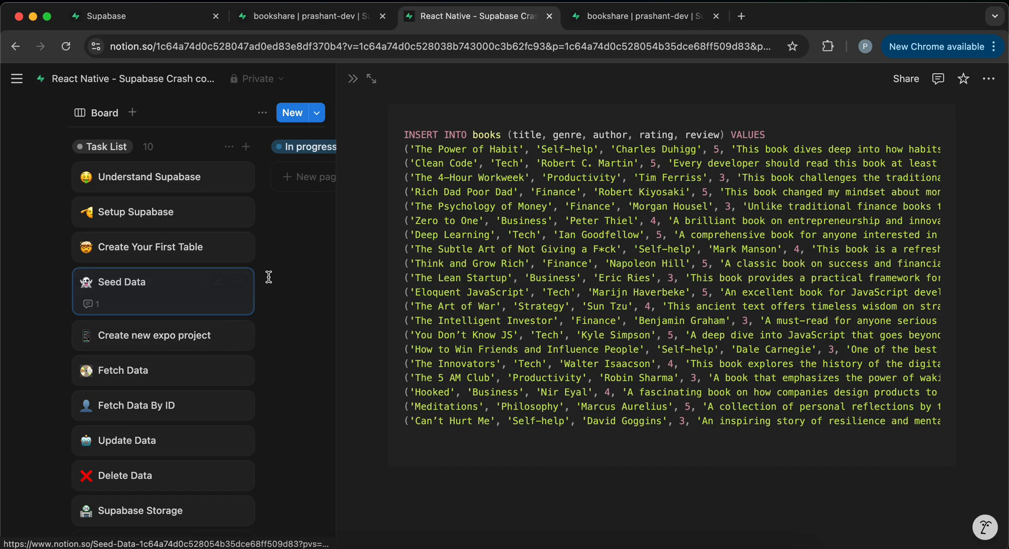
pyautogui.moveTo(217, 297)
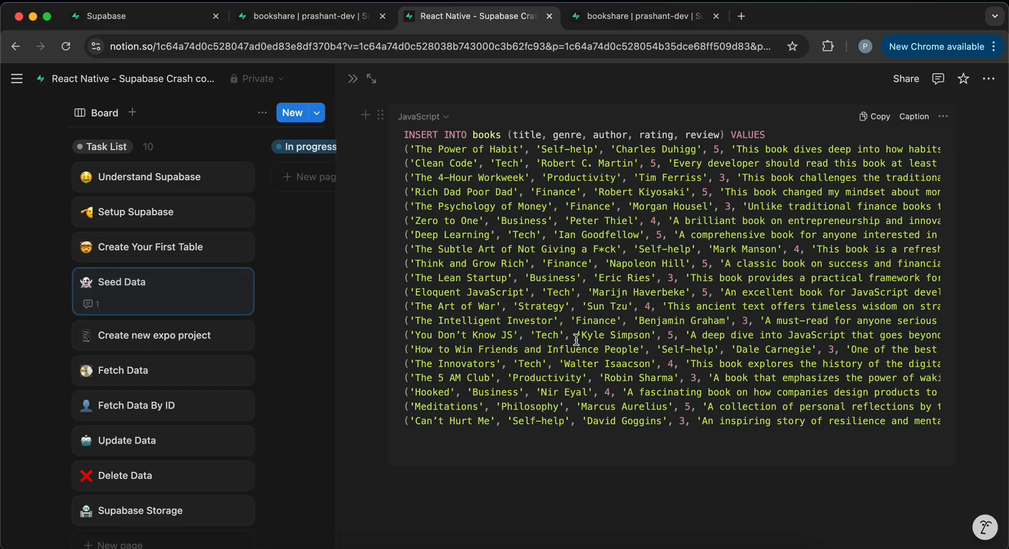
pyautogui.moveTo(452, 172)
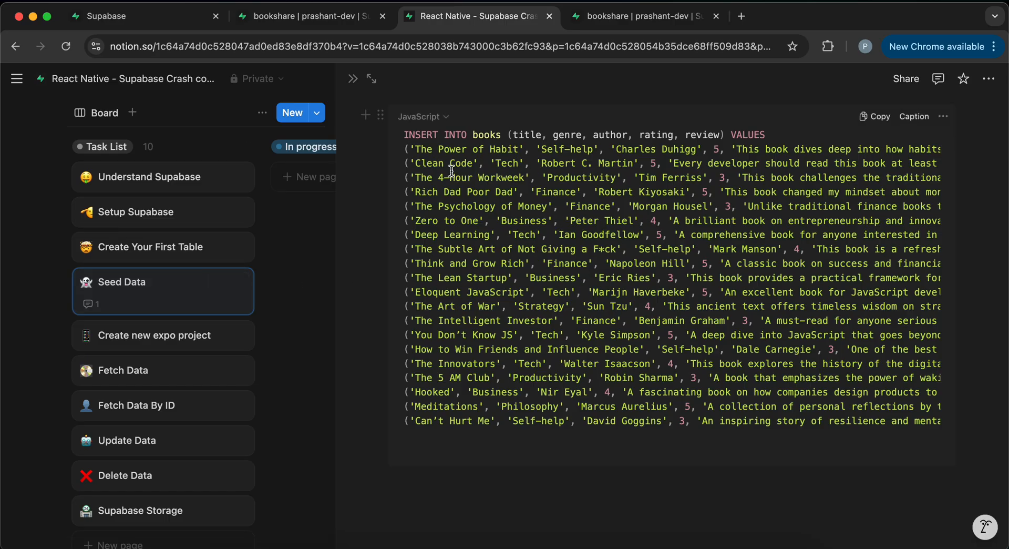
pyautogui.moveTo(573, 144)
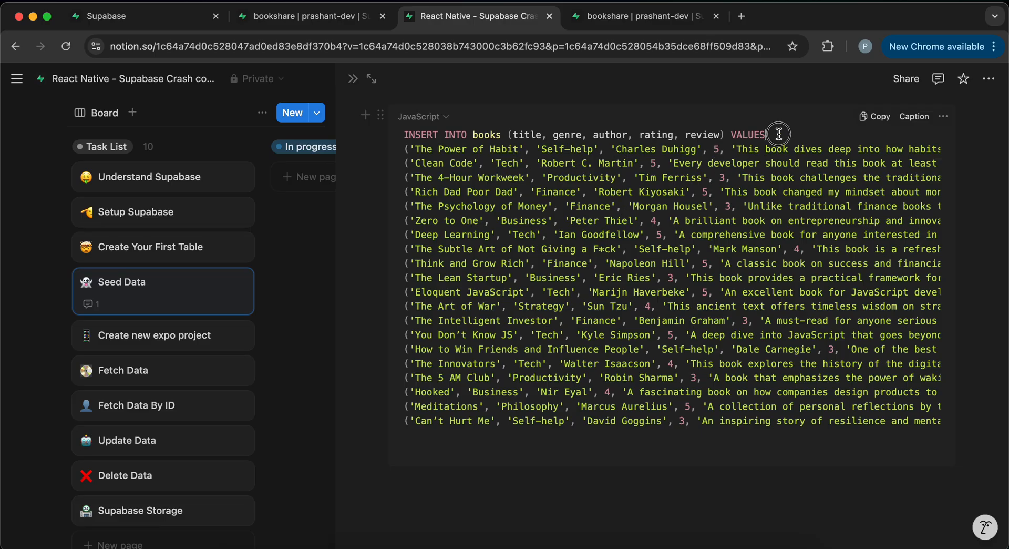
pyautogui.click(778, 133)
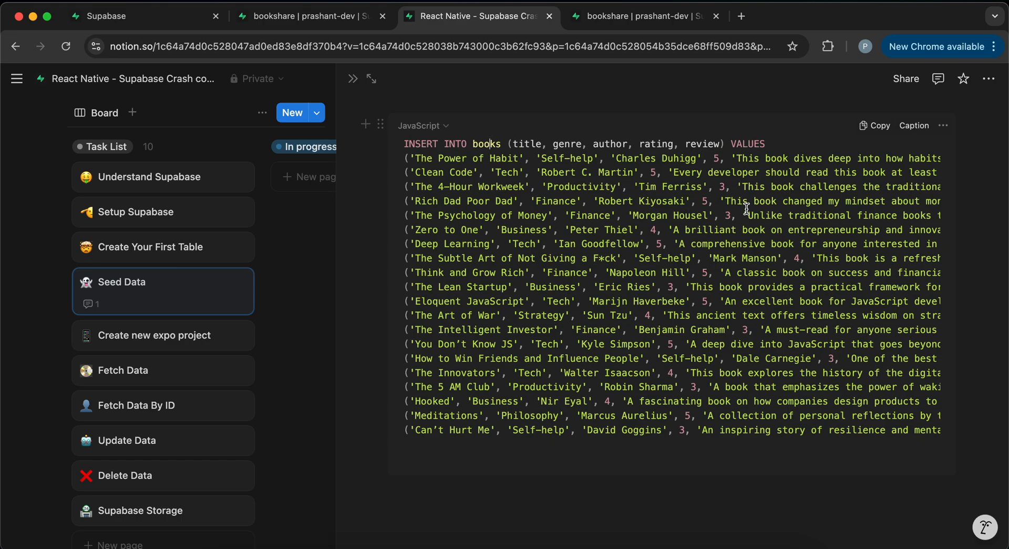
pyautogui.click(873, 124)
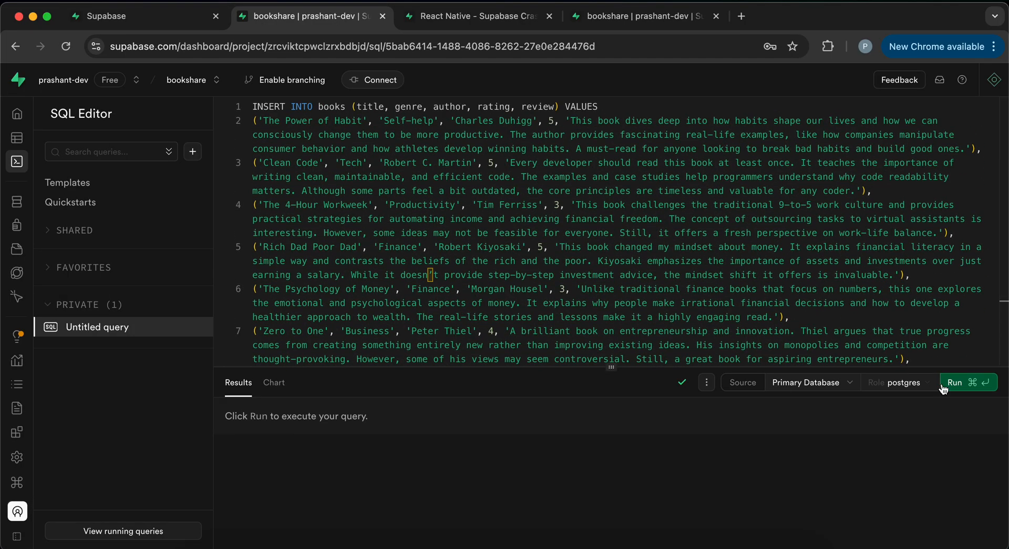
# Run the pasted INSERT INTO books query, saved as Books Table
pyautogui.click(958, 382)
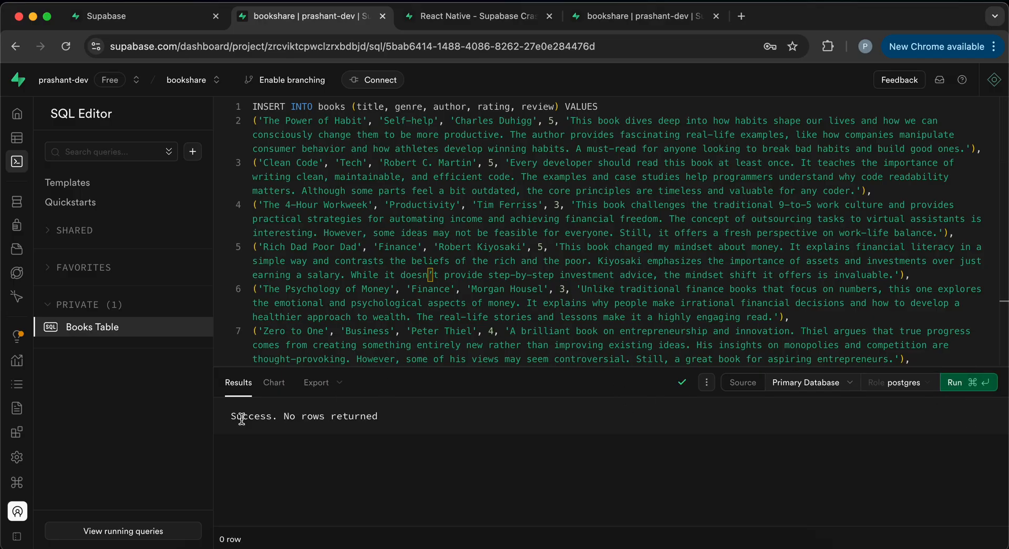
pyautogui.moveTo(384, 424)
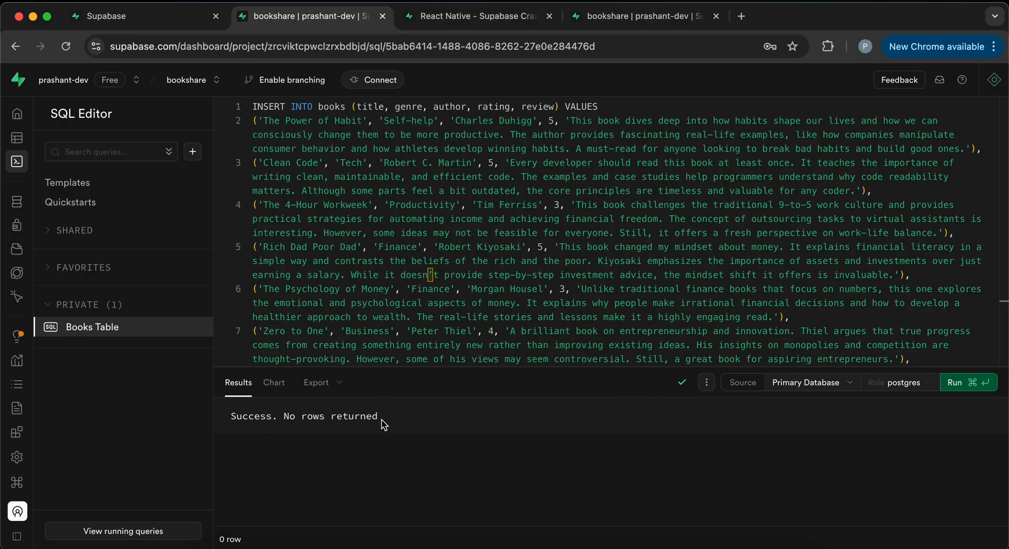
pyautogui.moveTo(437, 428)
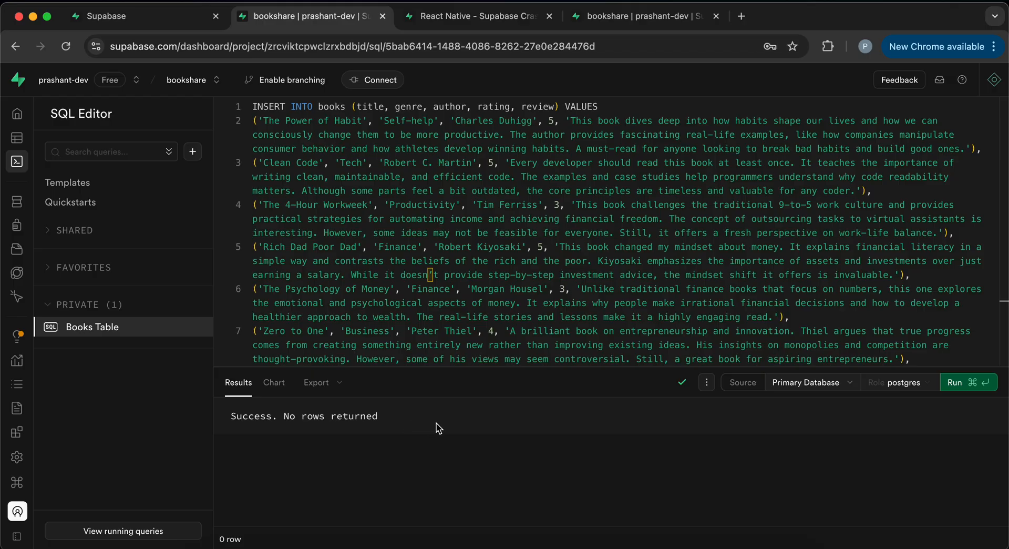
pyautogui.moveTo(557, 433)
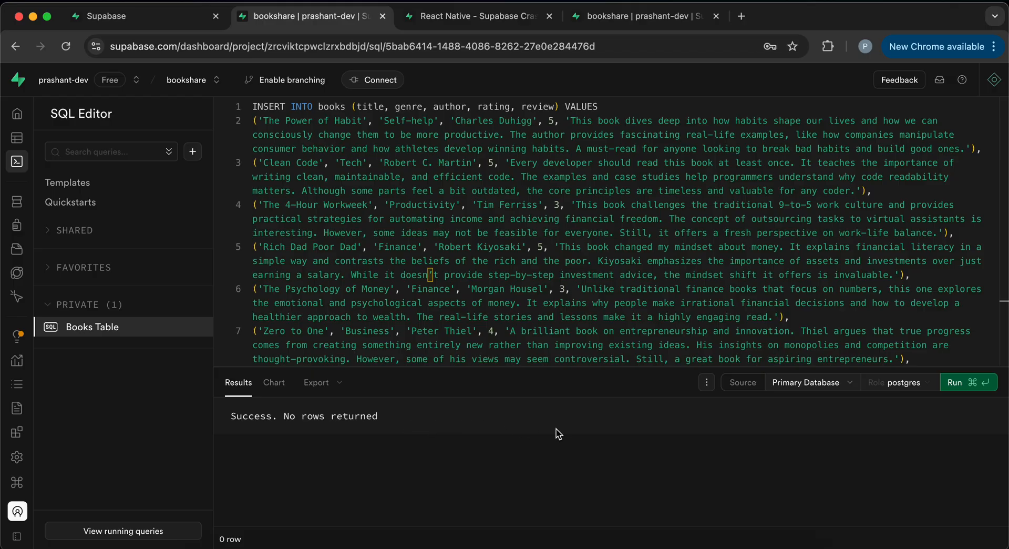
# Favorite the Books Table query and prettify its INSERT SQL, then scroll through it
pyautogui.click(706, 382)
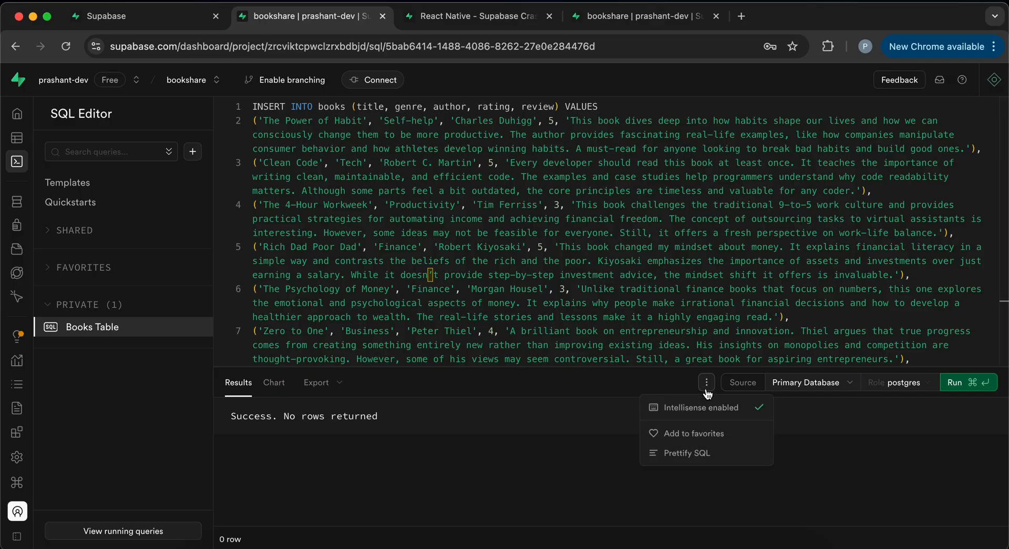
pyautogui.moveTo(695, 433)
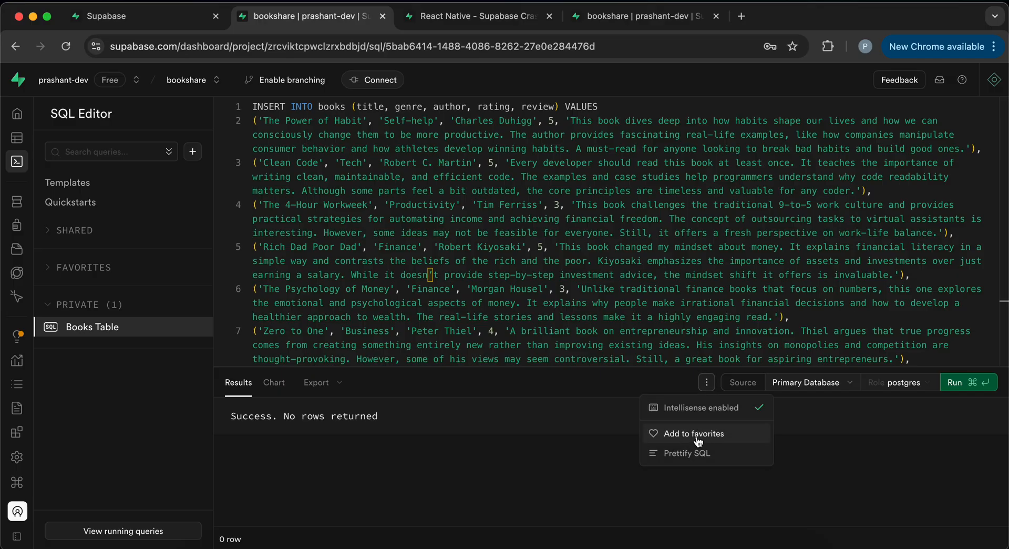
pyautogui.click(694, 433)
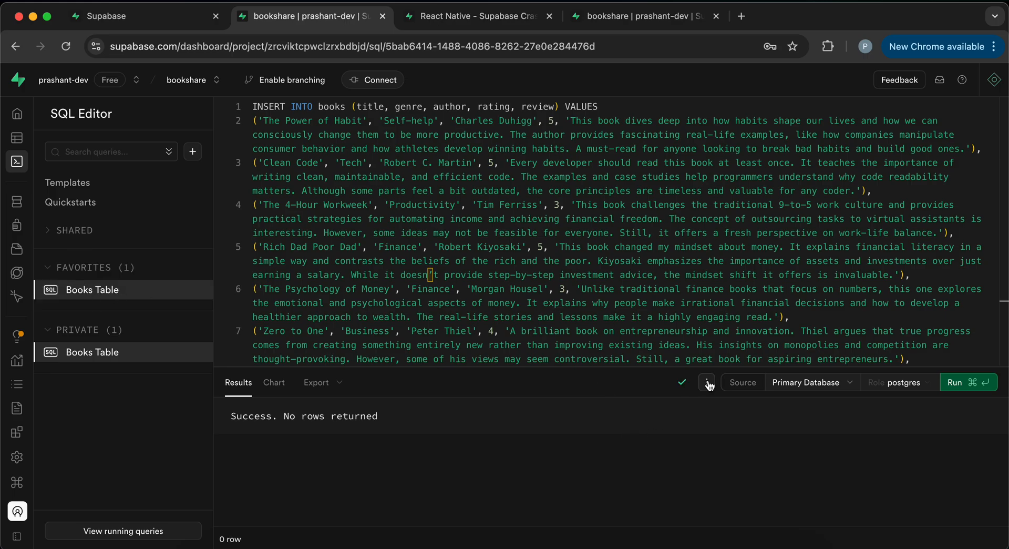
pyautogui.click(706, 382)
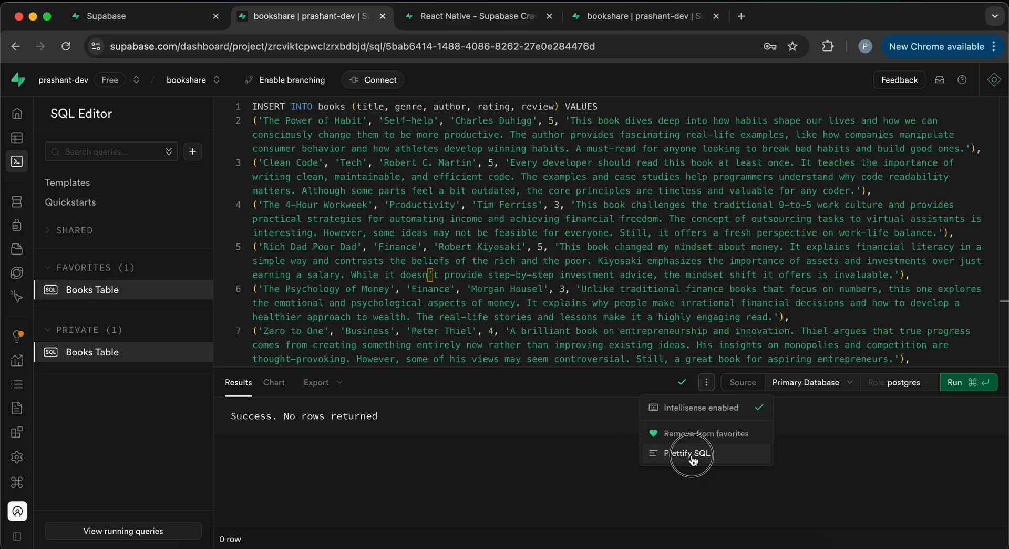
pyautogui.click(691, 453)
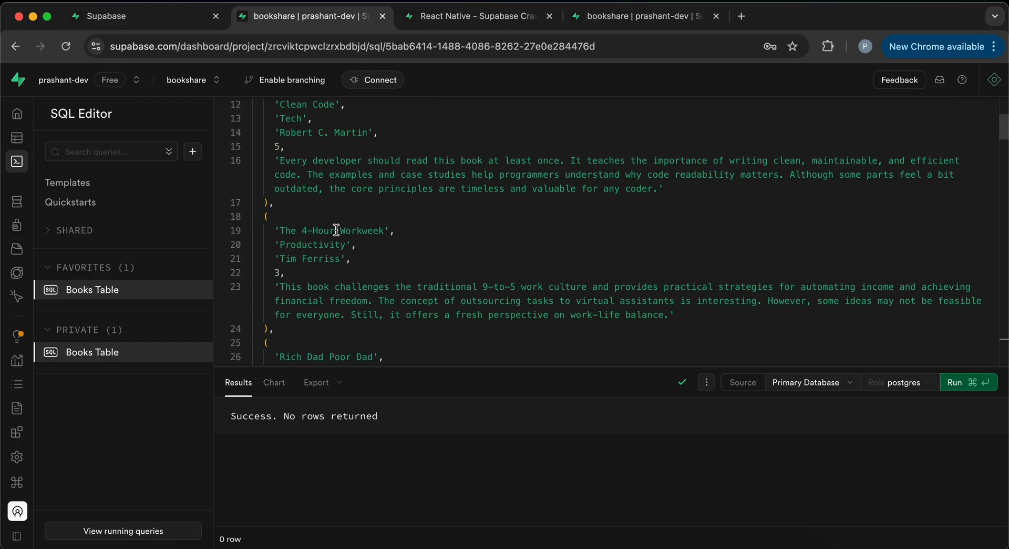
pyautogui.scroll(-3)
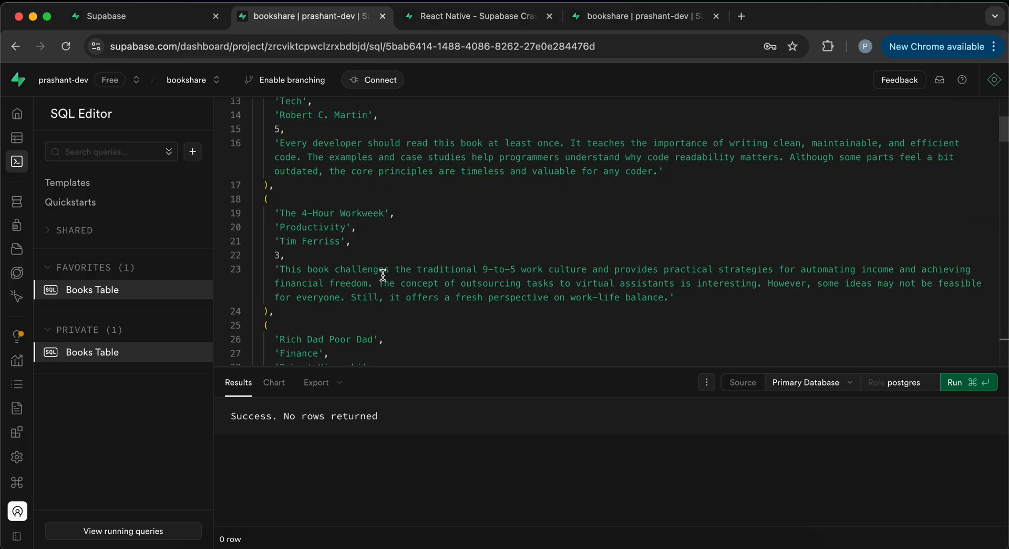
pyautogui.scroll(-3)
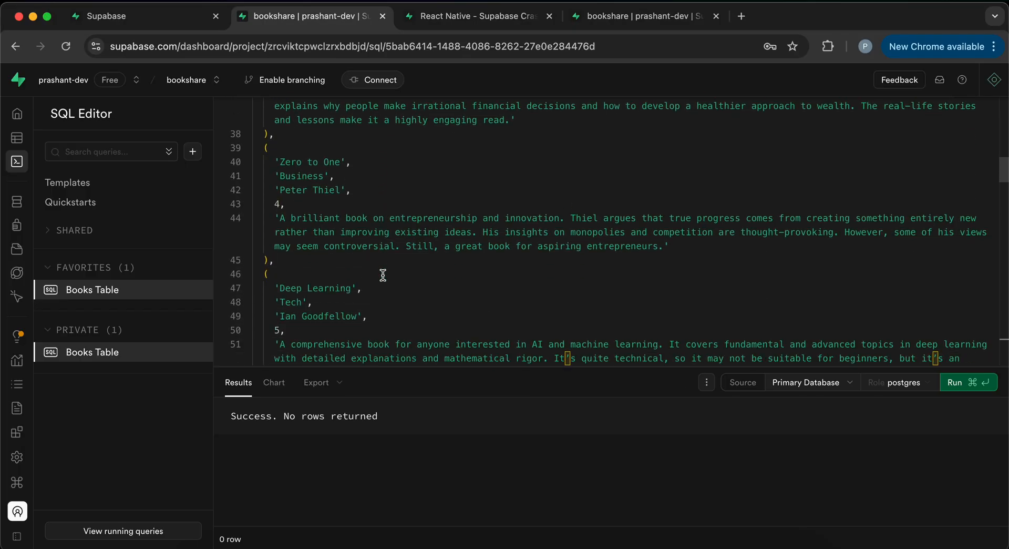
# Open the books table in Table Editor and scroll through all 21 seeded rows
pyautogui.click(52, 201)
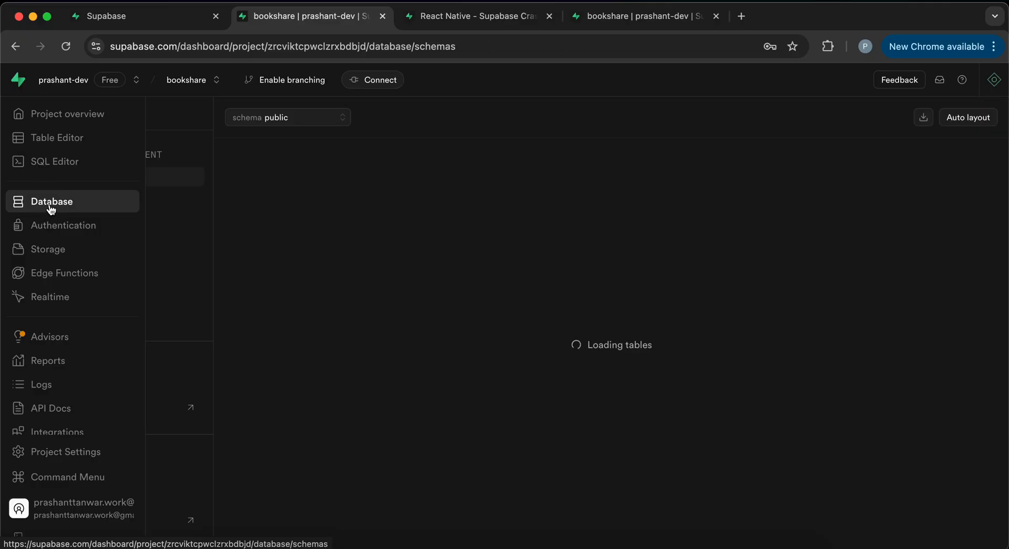
pyautogui.click(57, 137)
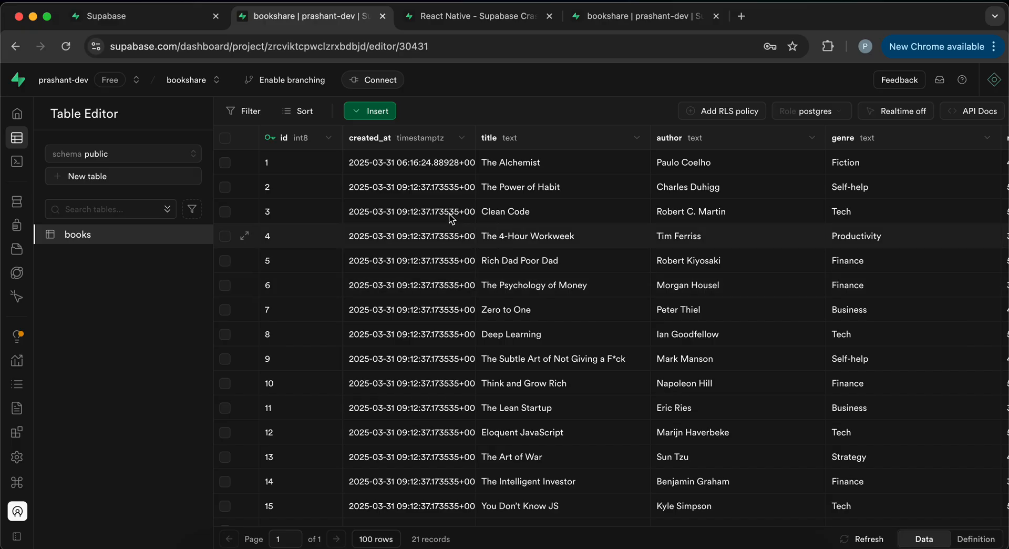
pyautogui.scroll(-3)
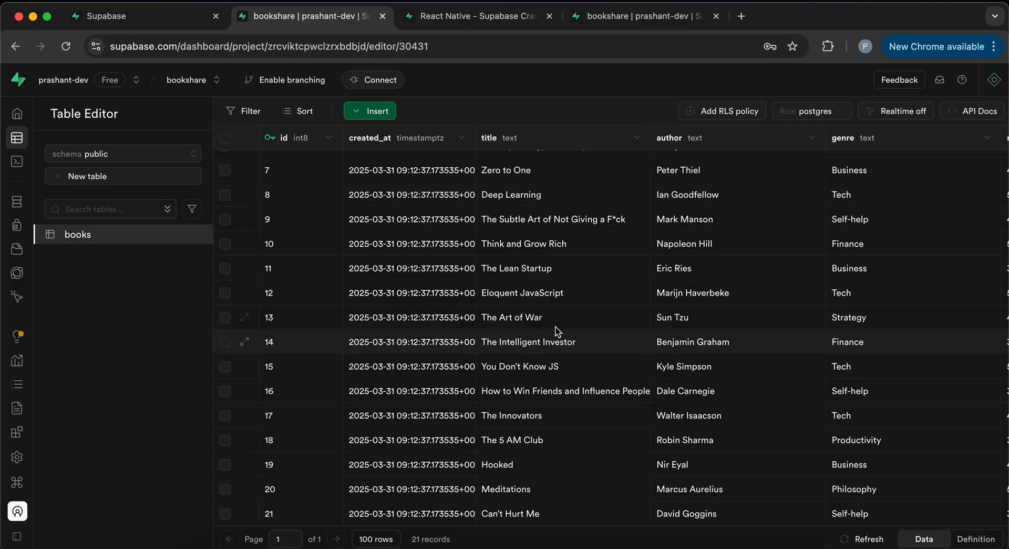
pyautogui.hscroll(3)
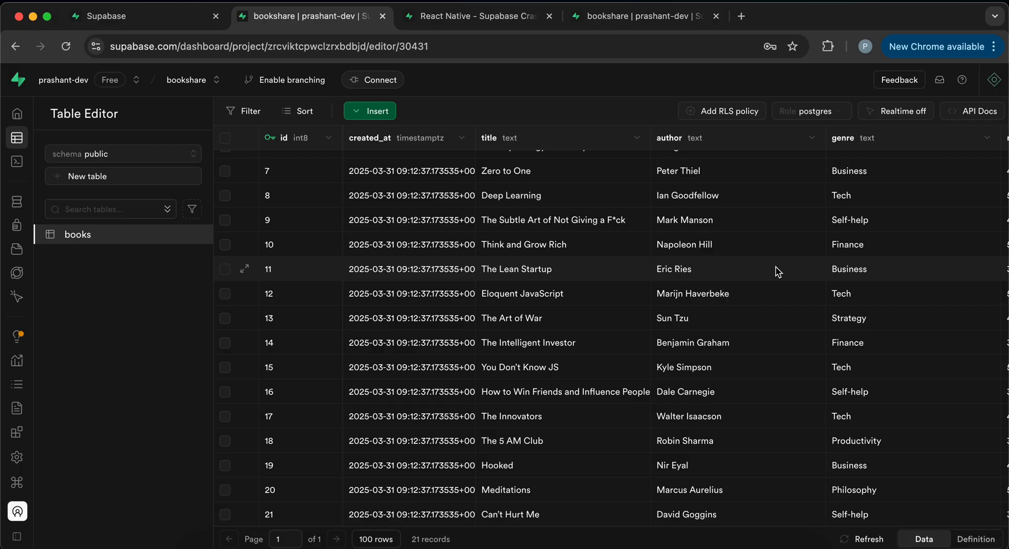
pyautogui.moveTo(333, 320)
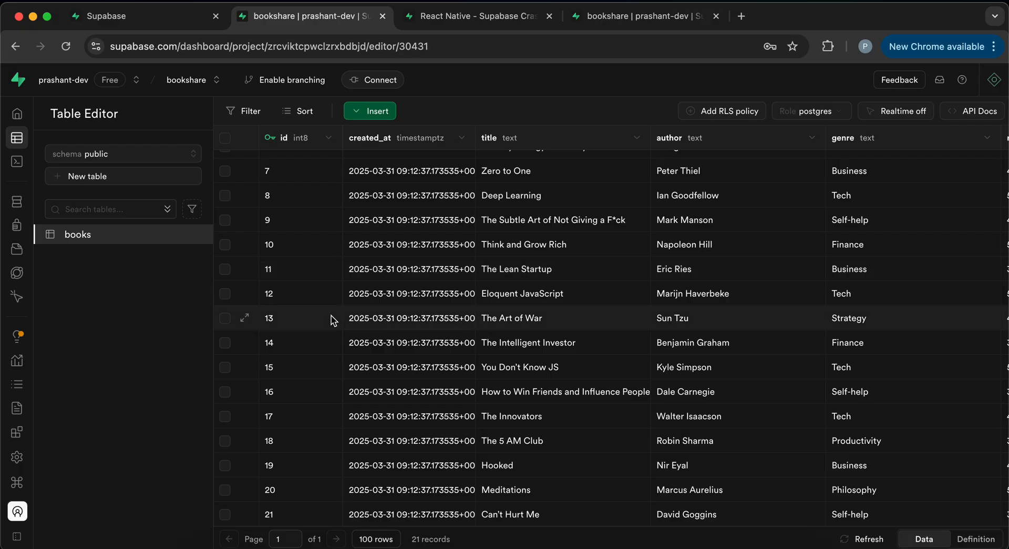
pyautogui.click(478, 16)
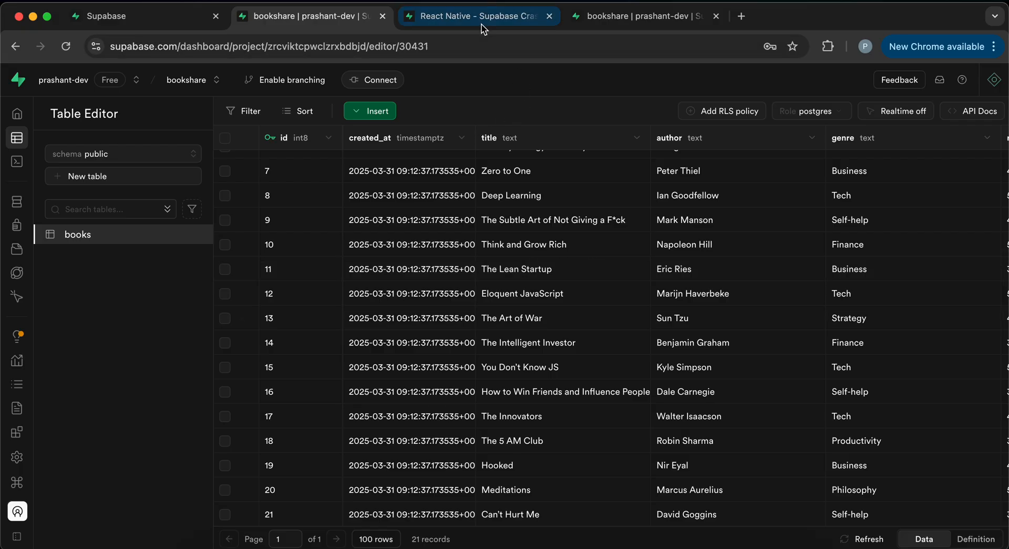
pyautogui.click(478, 16)
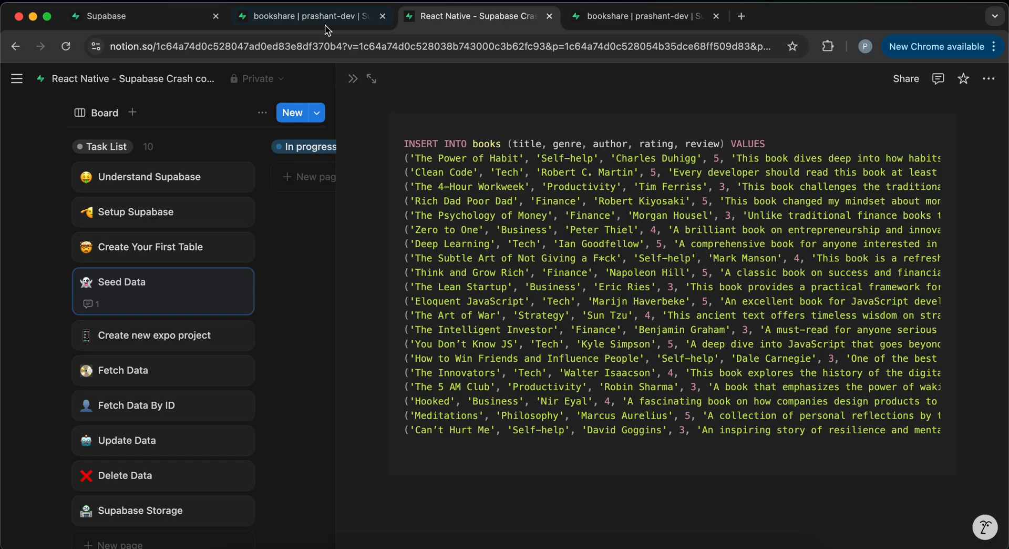
pyautogui.click(312, 16)
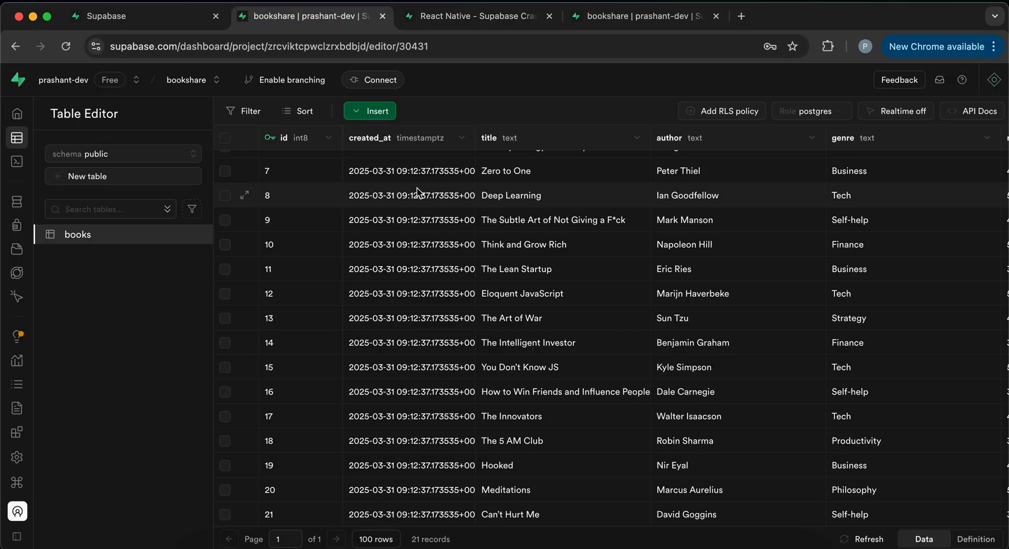
pyautogui.moveTo(736, 223)
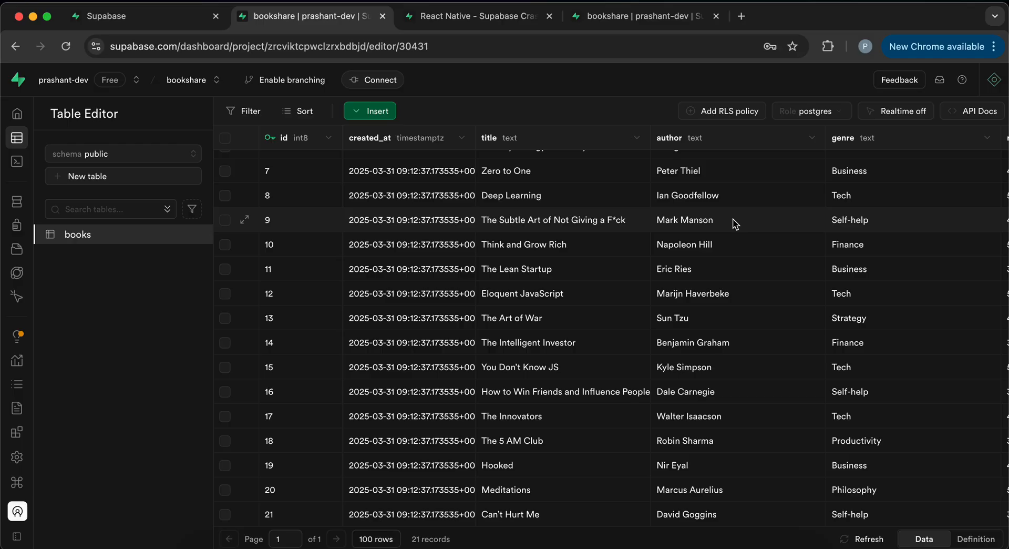
pyautogui.moveTo(965, 116)
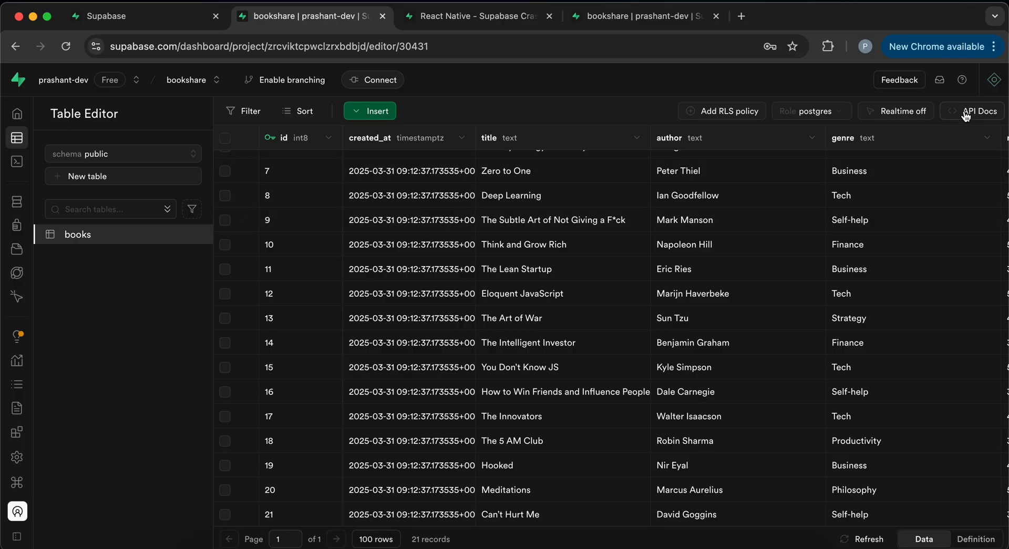
pyautogui.moveTo(869, 220)
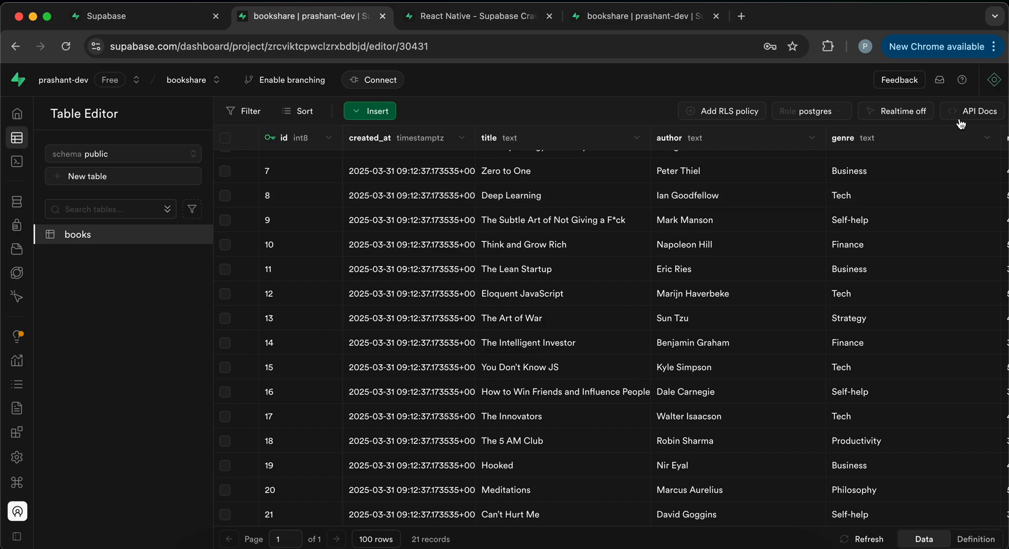
pyautogui.moveTo(803, 203)
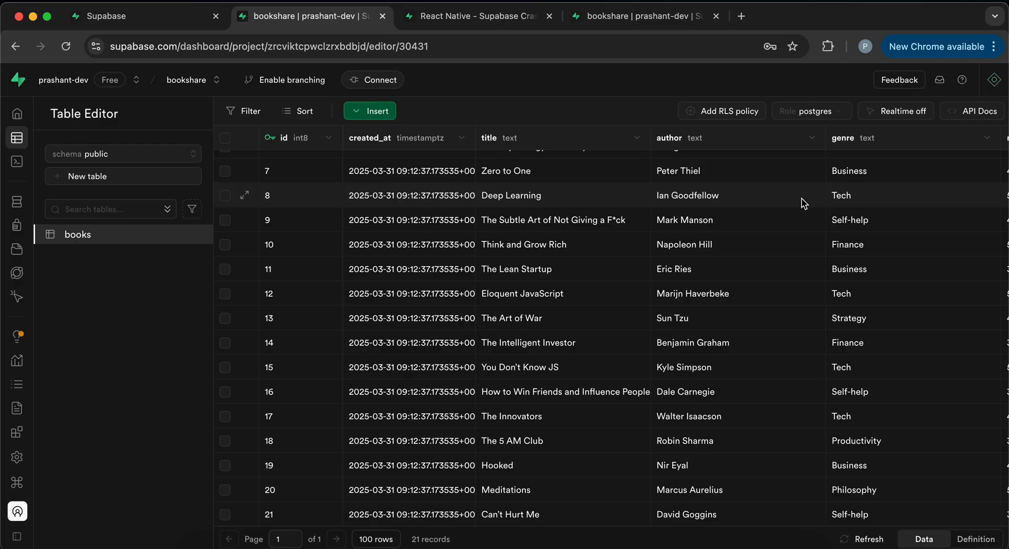
pyautogui.moveTo(908, 164)
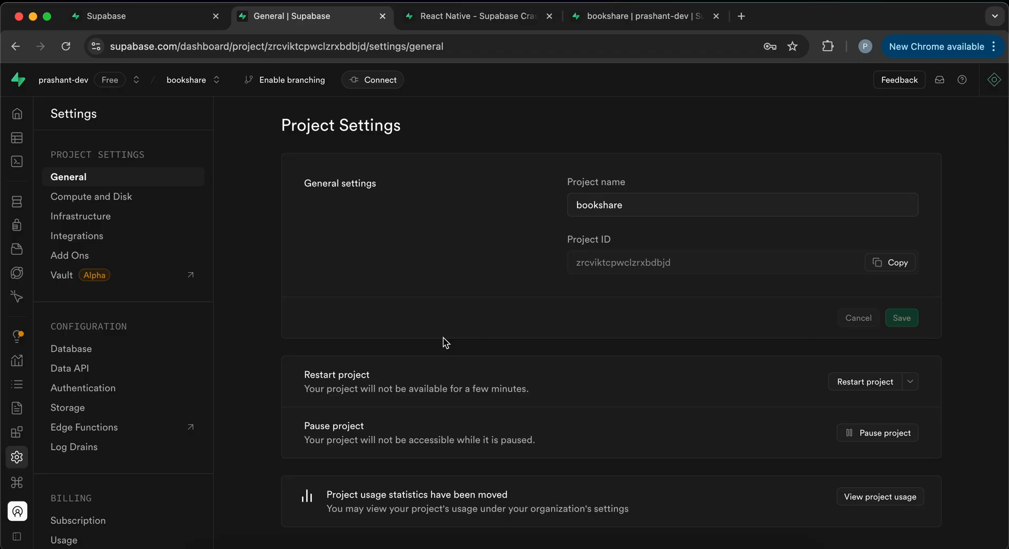
# Browse Database settings, then the Data API page with project URL, keys and JWT settings
pyautogui.scroll(-3)
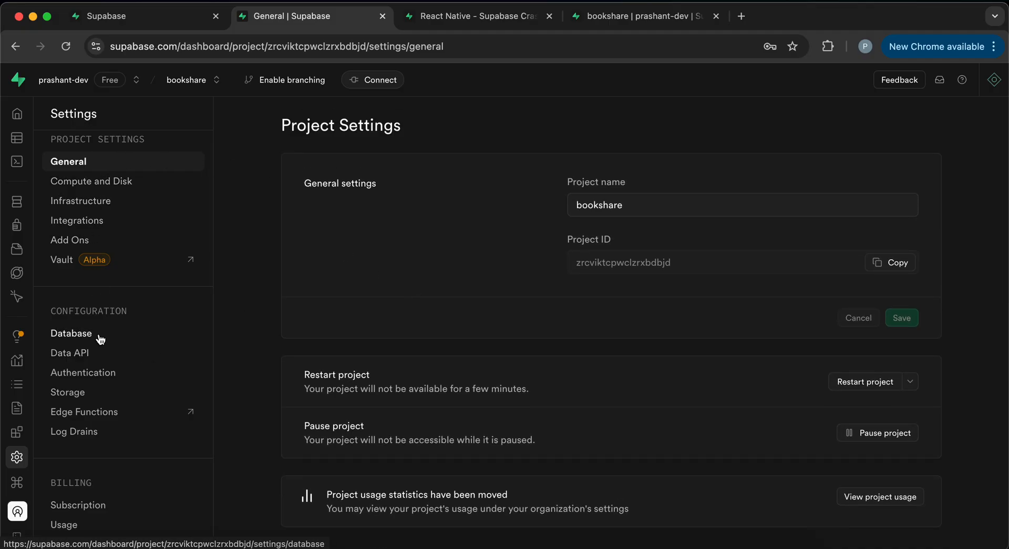
pyautogui.click(71, 333)
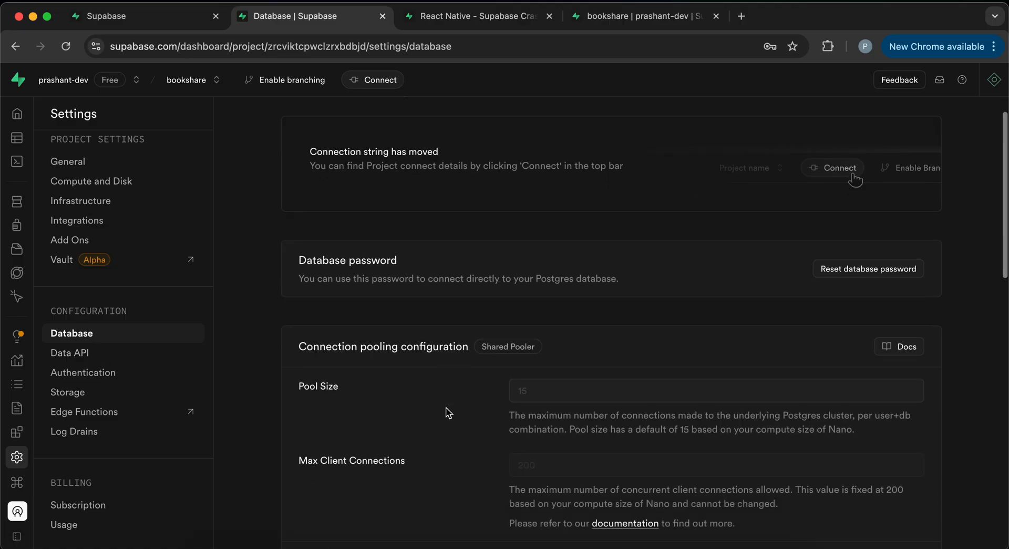
pyautogui.scroll(-3)
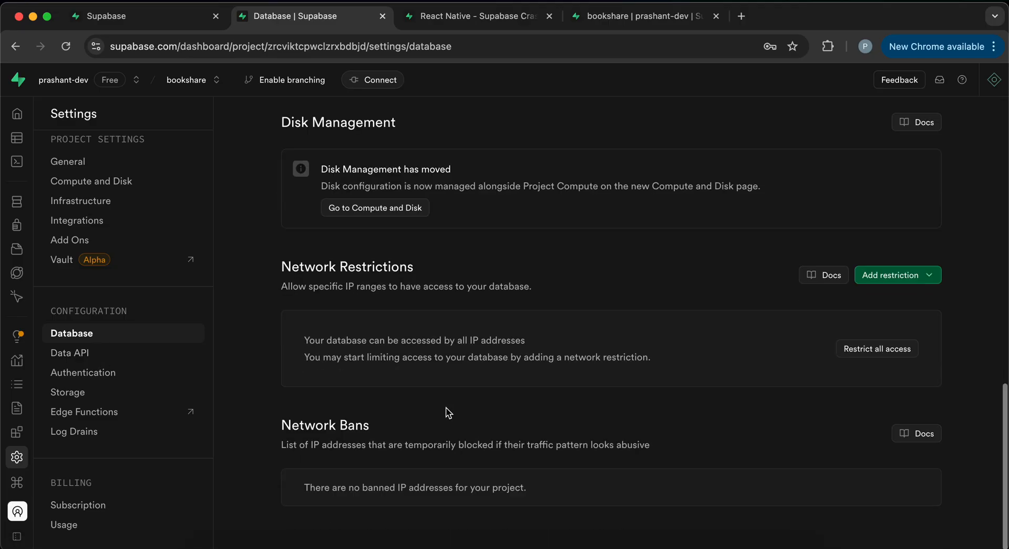
pyautogui.click(69, 352)
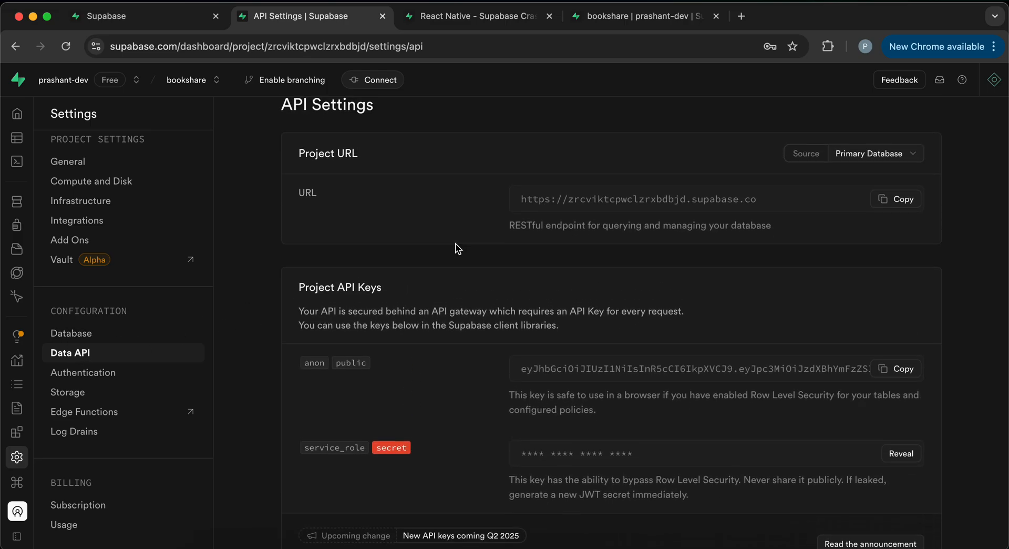
pyautogui.scroll(-3)
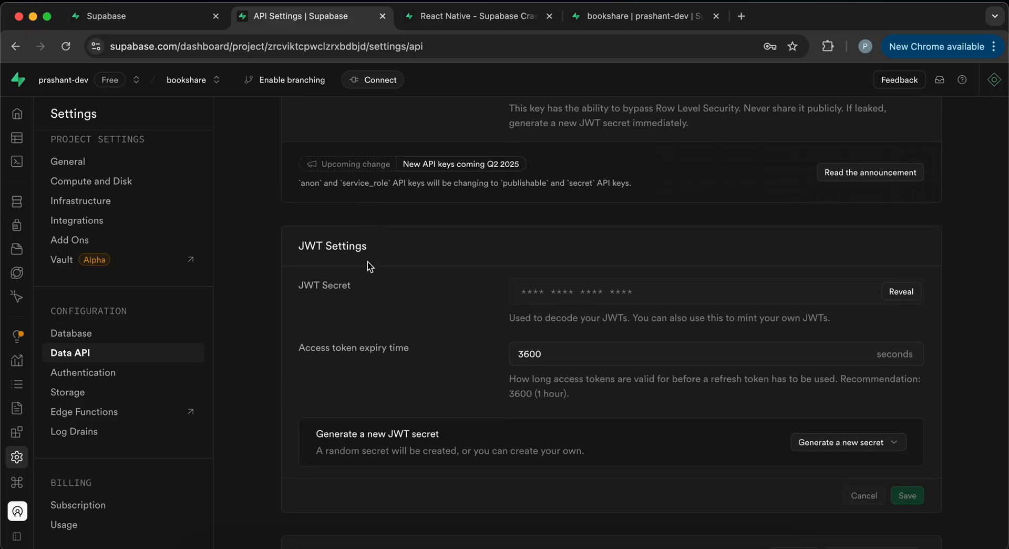
pyautogui.scroll(-3)
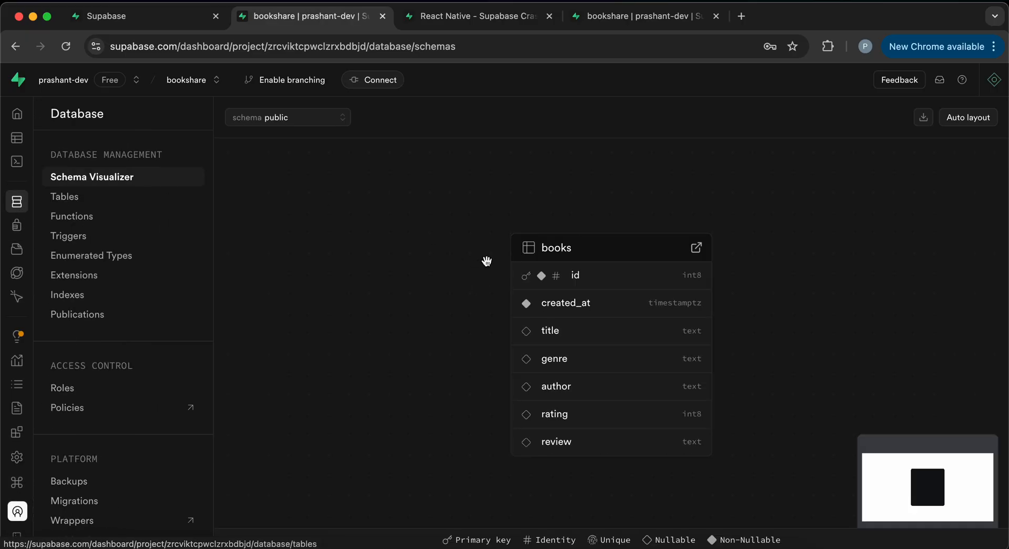
# Reopen the books table in the Table Editor
pyautogui.click(17, 137)
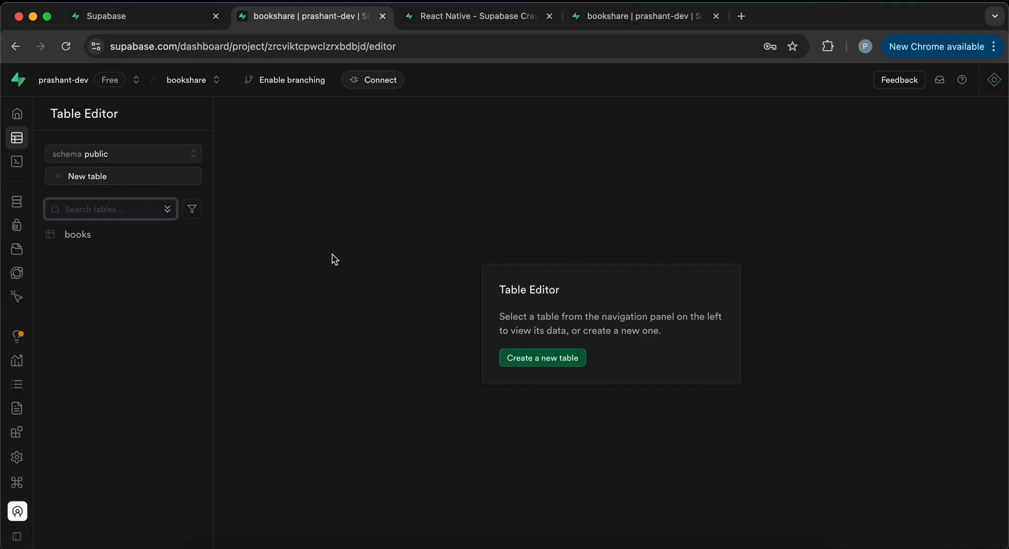
pyautogui.click(77, 233)
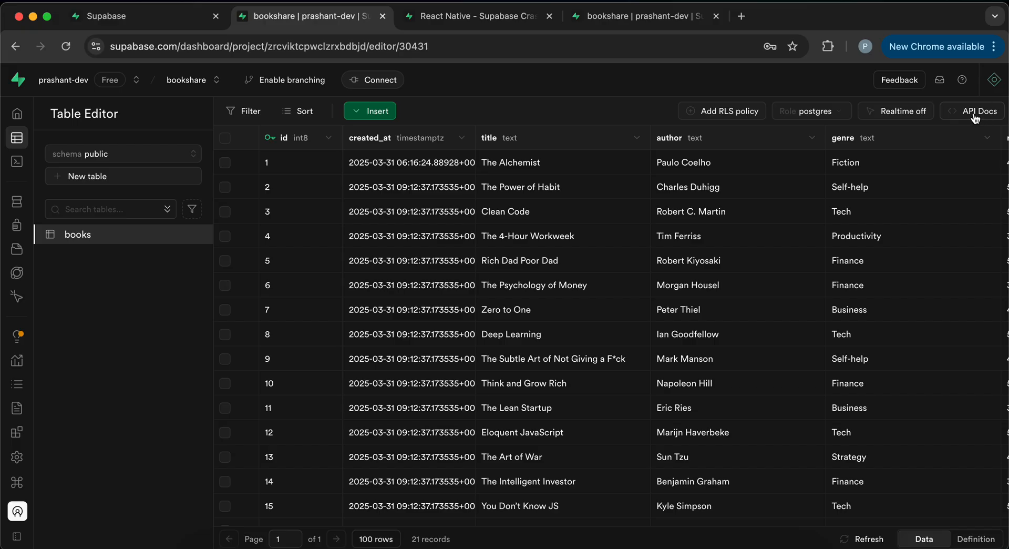
# Open the books table's API Docs and scroll to the JavaScript read-rows example
pyautogui.click(977, 112)
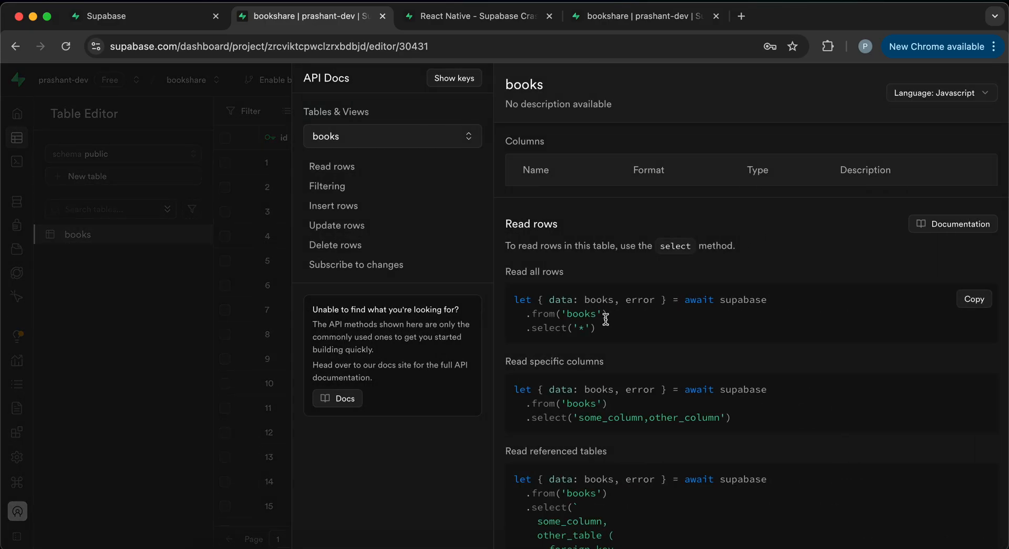
pyautogui.scroll(-3)
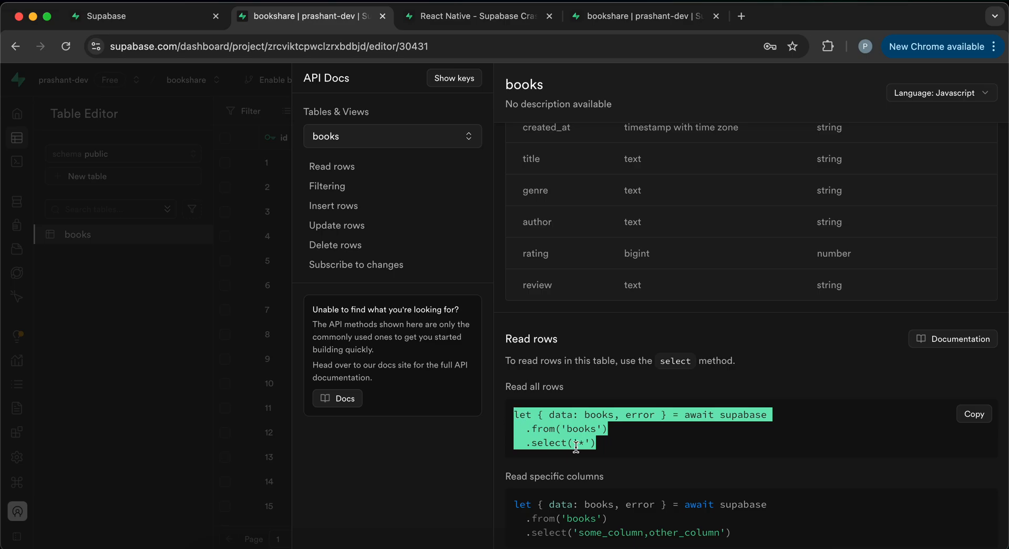
pyautogui.moveTo(627, 453)
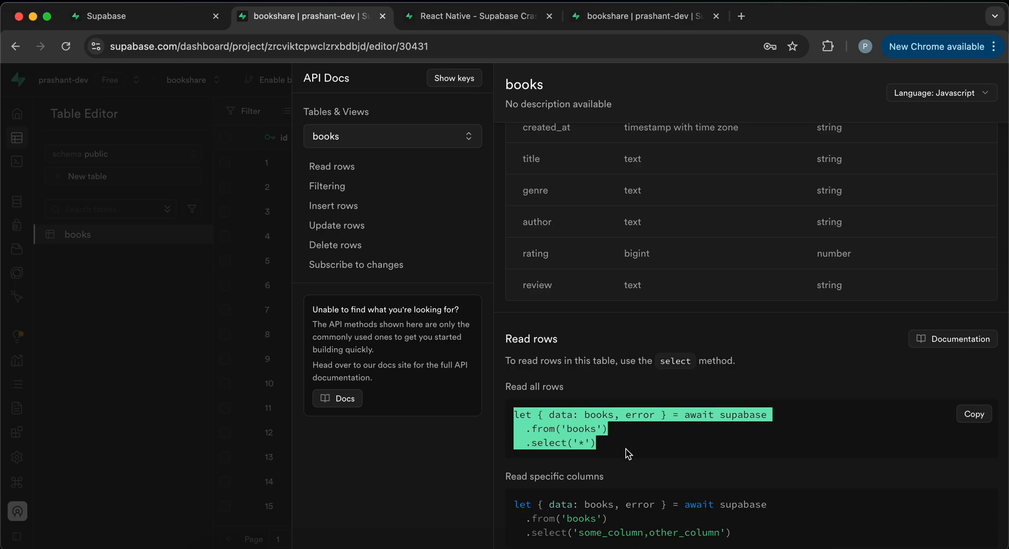
pyautogui.moveTo(614, 448)
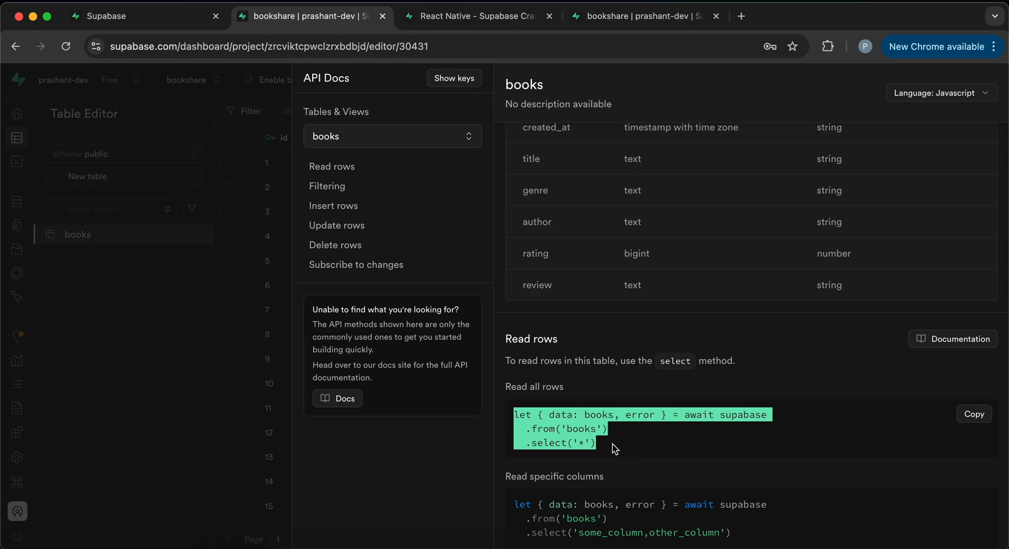